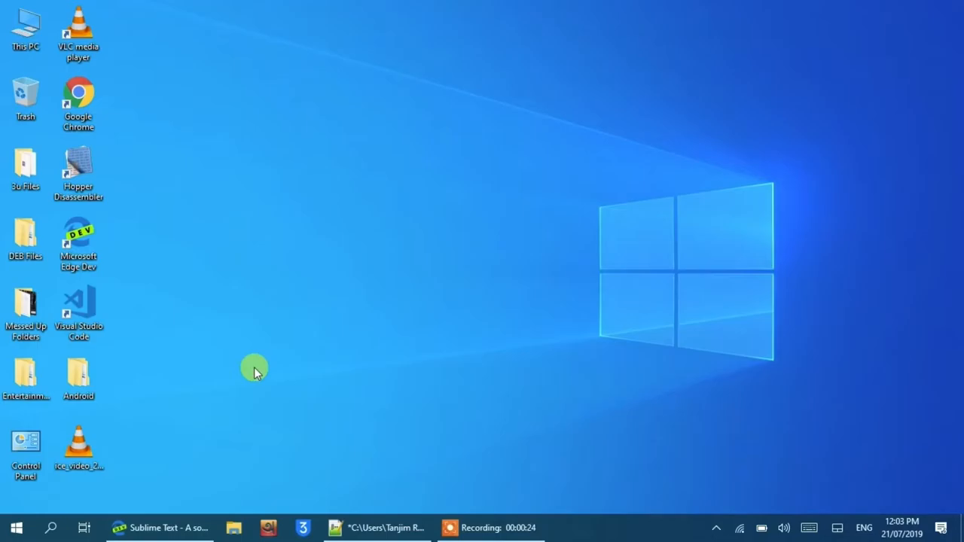
# Step: Start downloading the Sublime Text 3 Windows installer from sublimetext.com in Edge
pyautogui.click(158, 527)
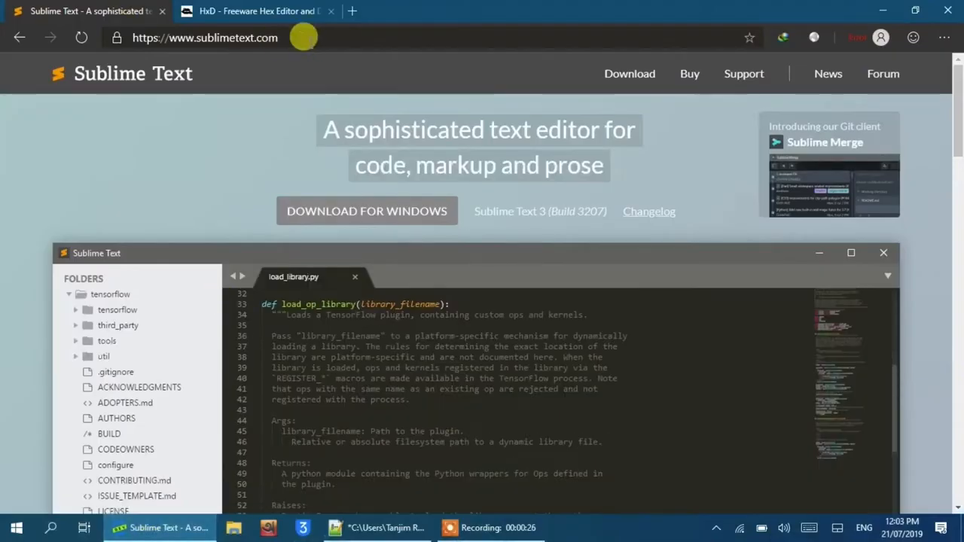
pyautogui.click(205, 38)
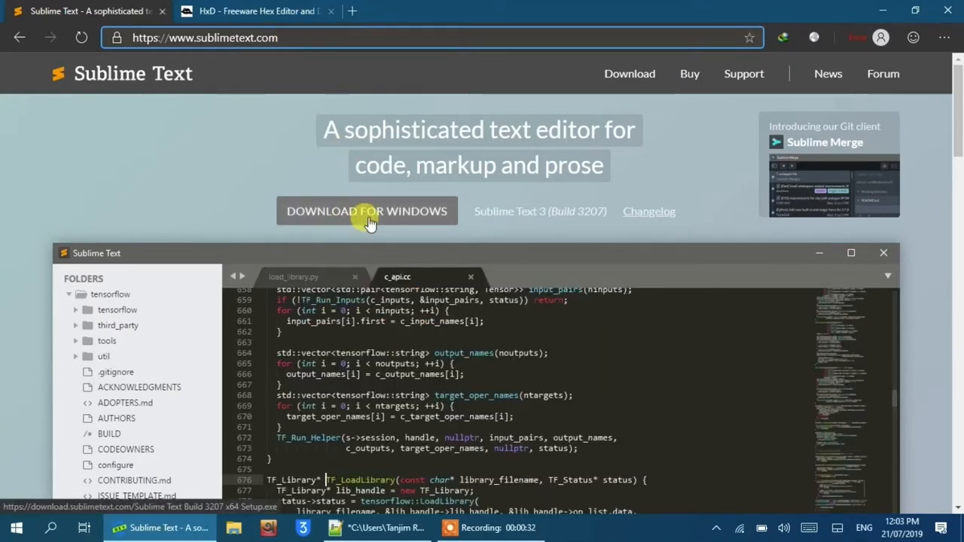
pyautogui.click(367, 211)
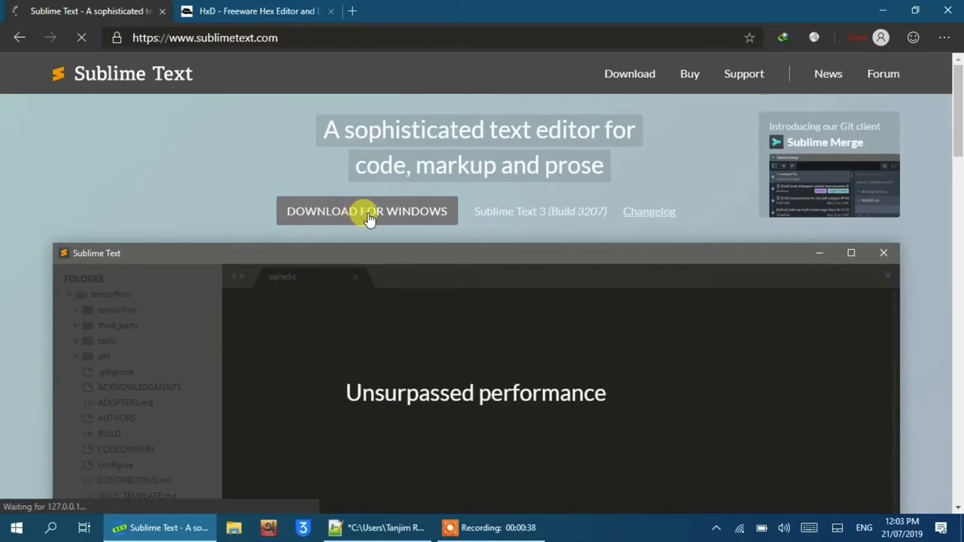
pyautogui.click(367, 211)
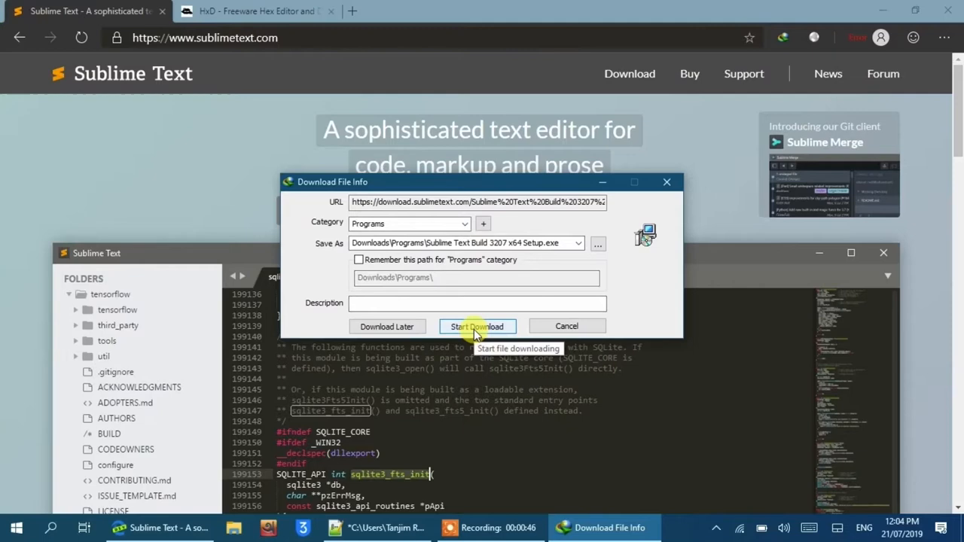
pyautogui.click(478, 326)
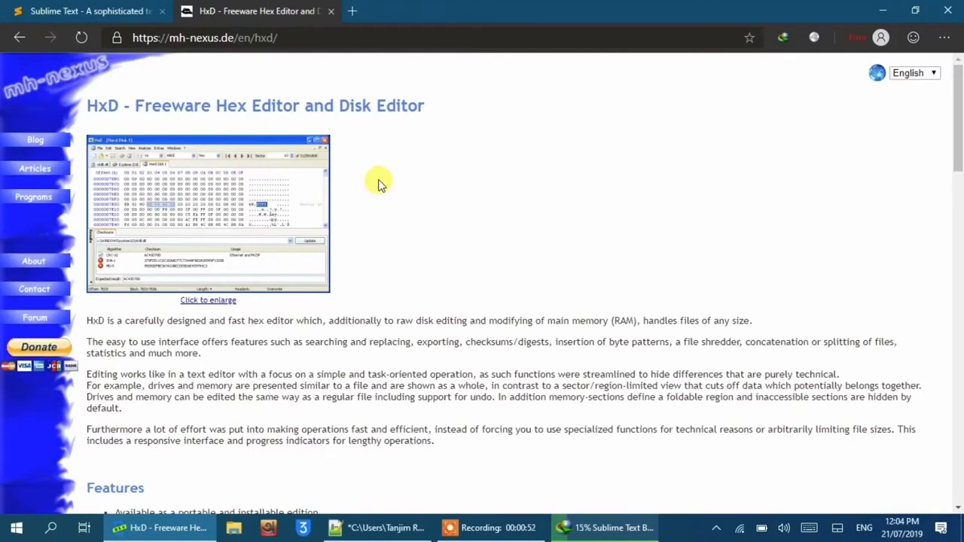
pyautogui.moveTo(309, 23)
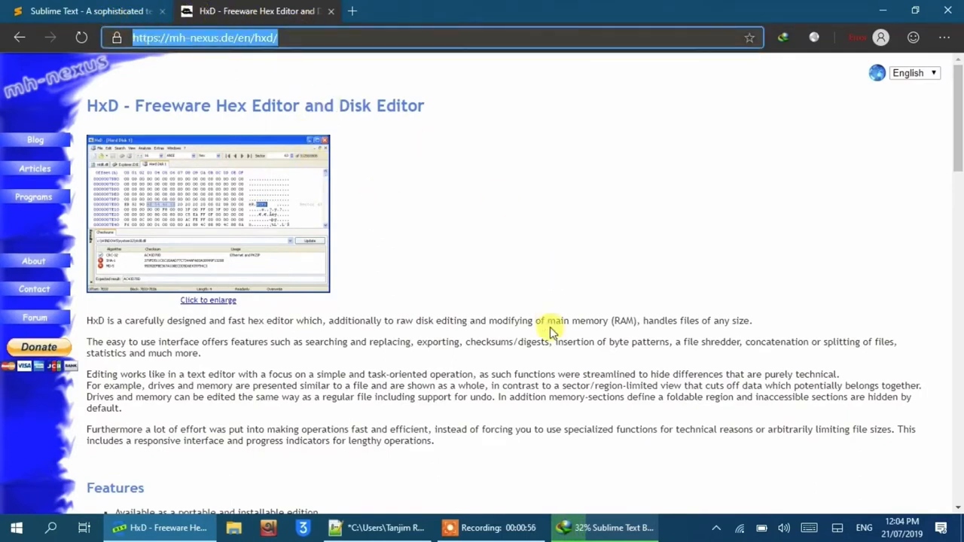
# Step: Scroll down the HxD download page while the Sublime Text download finishes
pyautogui.scroll(-3)
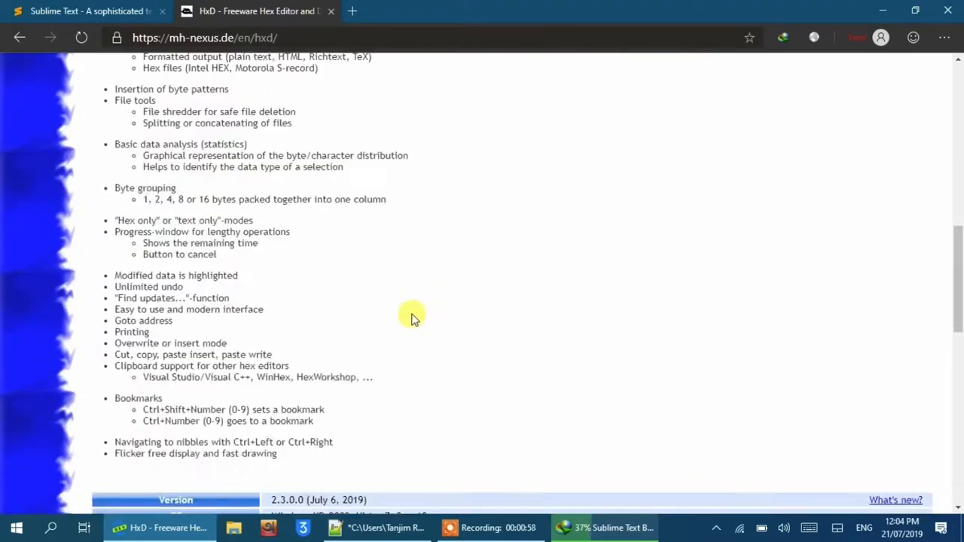
pyautogui.scroll(-3)
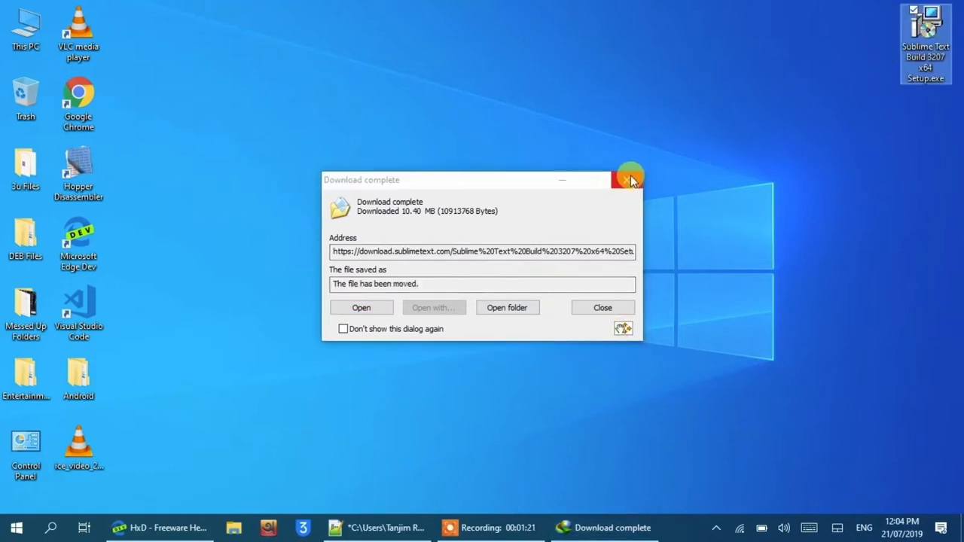
# Step: Install Sublime Text 3 into the existing Program Files\Sublime Text 3 folder and finish the wizard
pyautogui.click(629, 181)
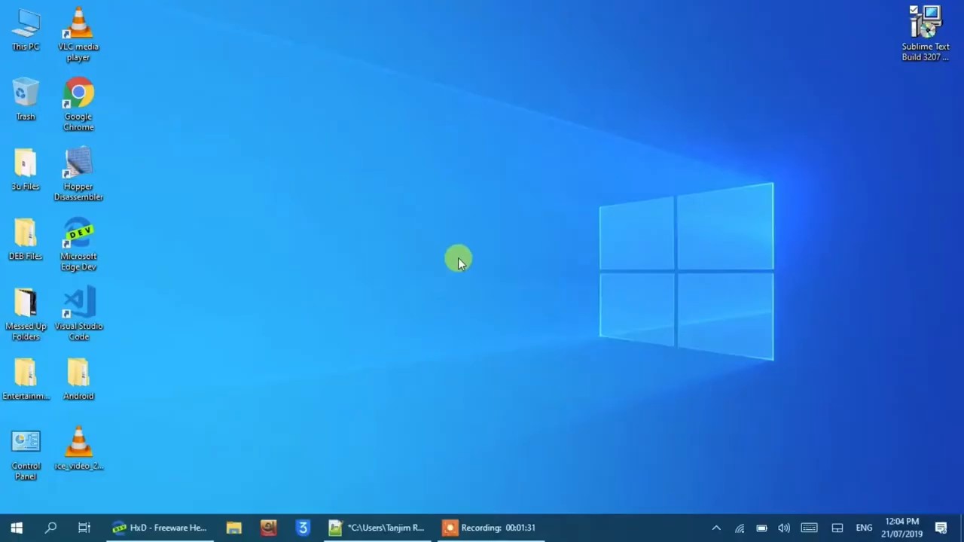
pyautogui.moveTo(473, 223)
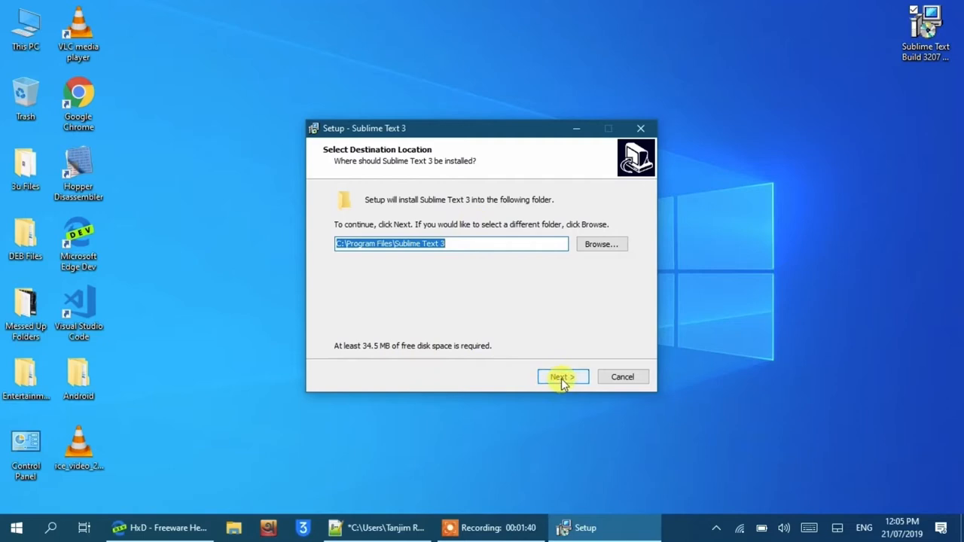
pyautogui.click(562, 377)
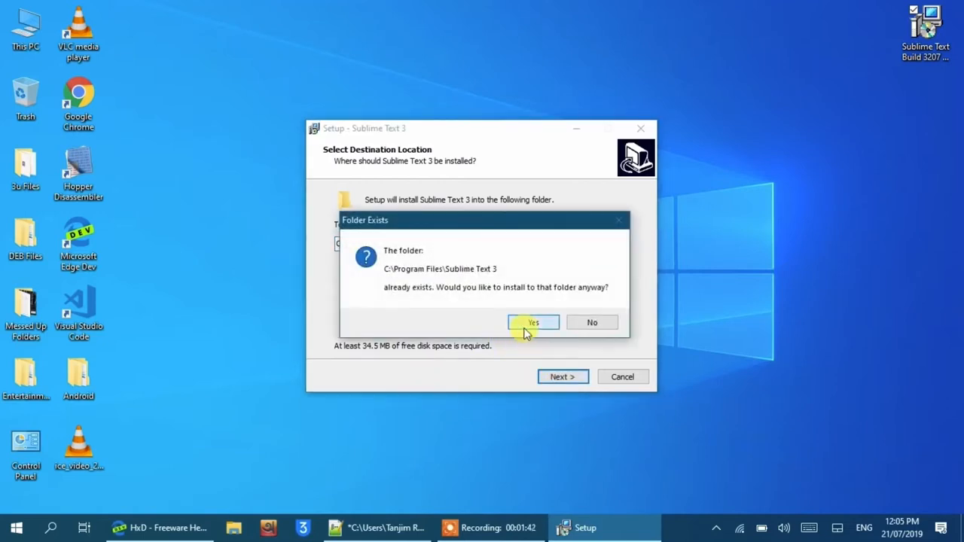
pyautogui.click(534, 322)
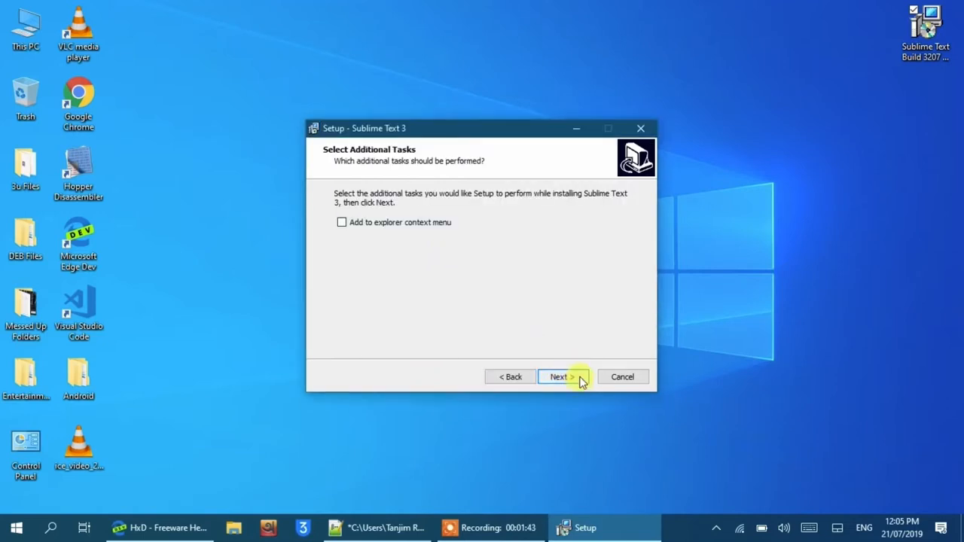
pyautogui.click(560, 376)
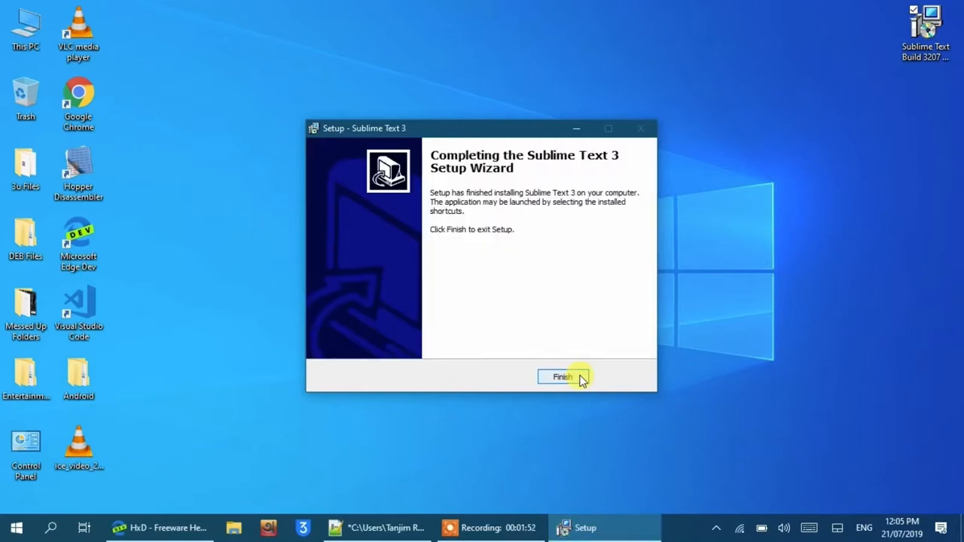
pyautogui.click(563, 376)
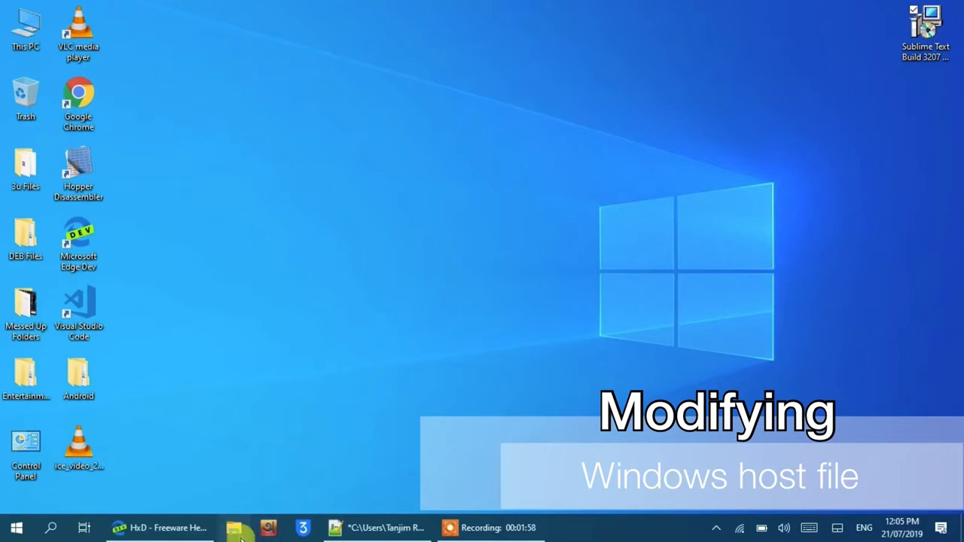
# Step: Browse This PC > Local Disk (C:) > Windows, backing out of a wrong System folder
pyautogui.click(238, 528)
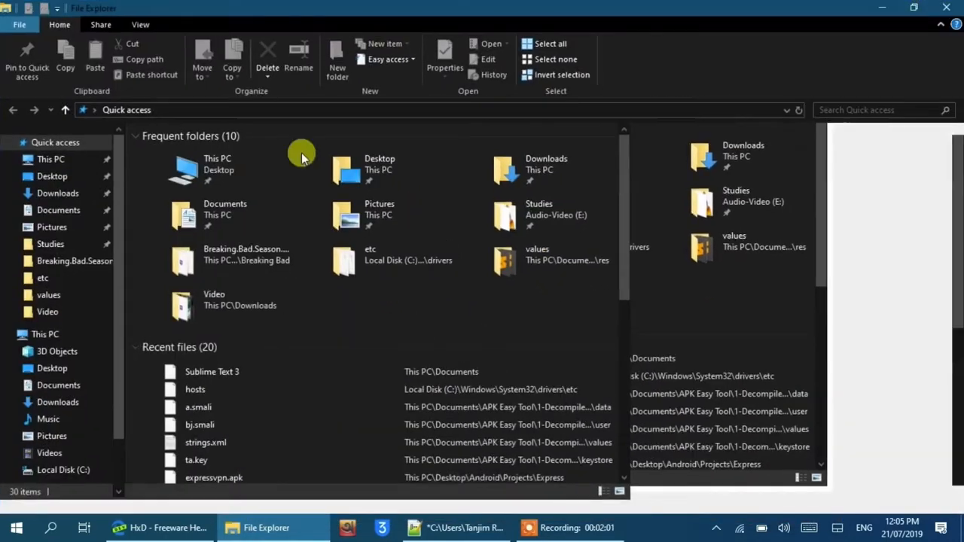
pyautogui.click(51, 160)
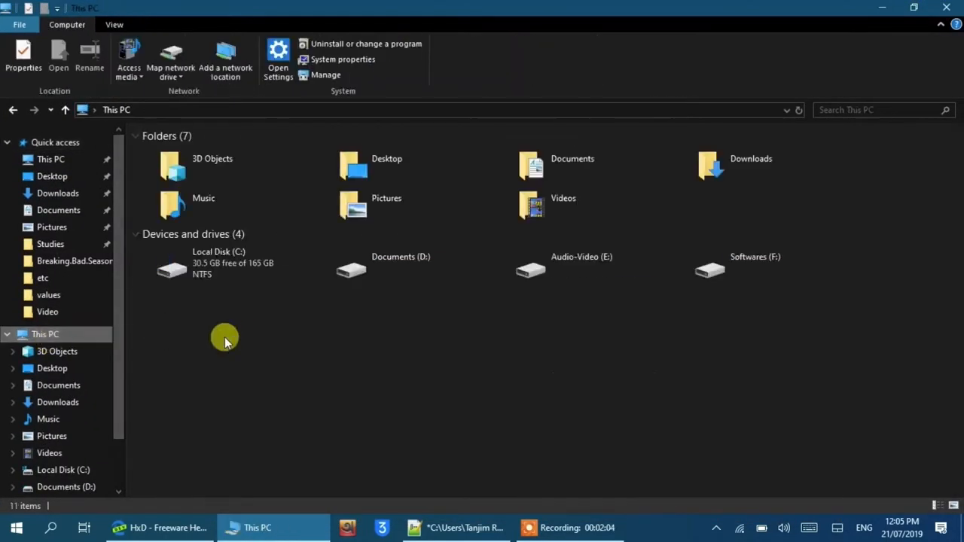
pyautogui.doubleClick(218, 262)
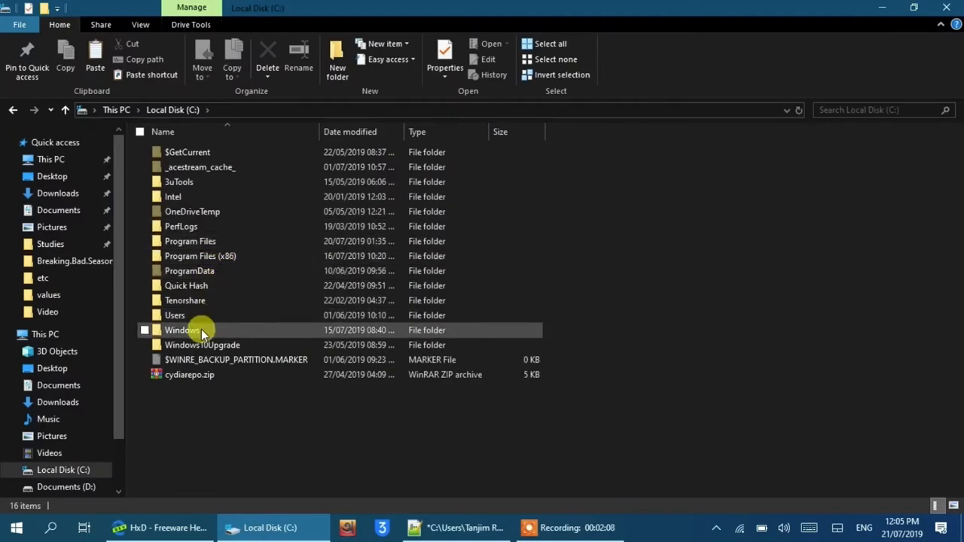
pyautogui.doubleClick(181, 330)
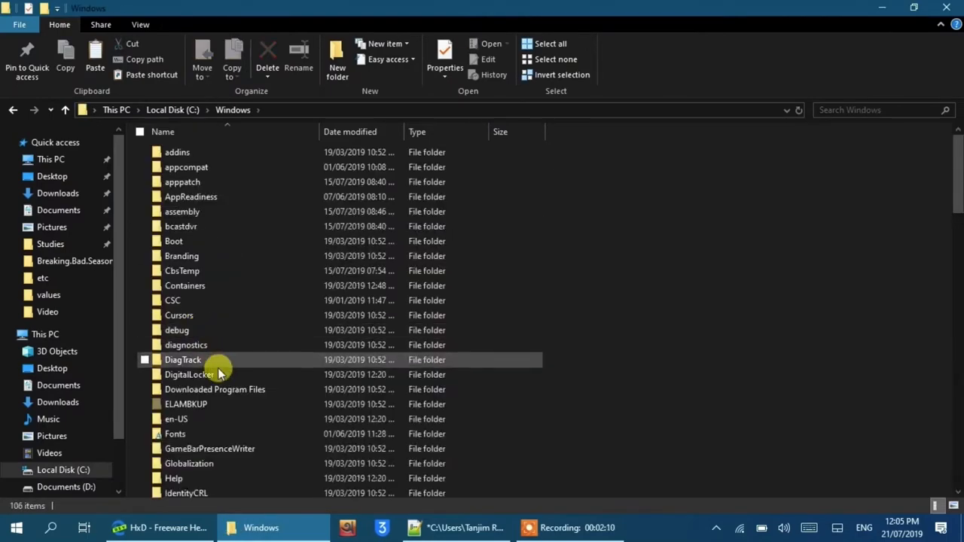
pyautogui.scroll(-3)
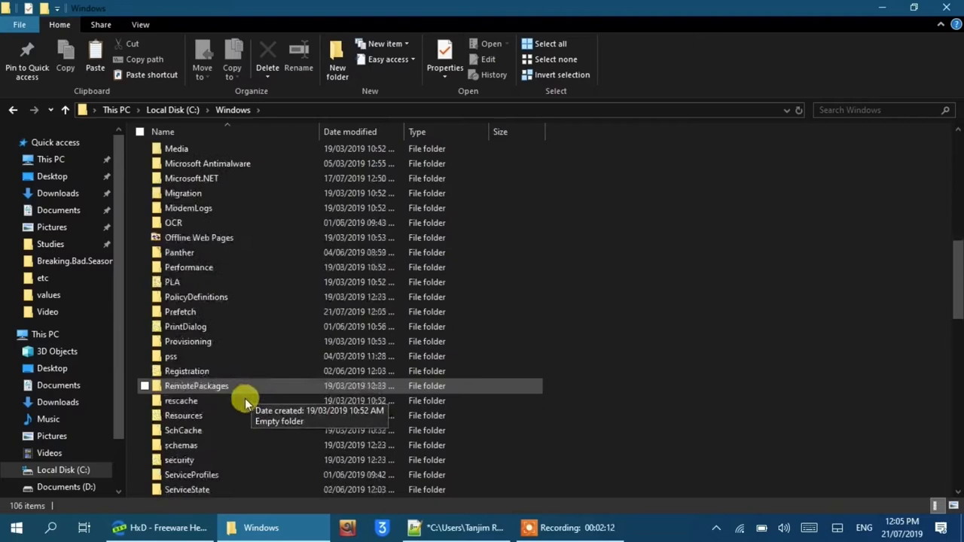
pyautogui.scroll(-3)
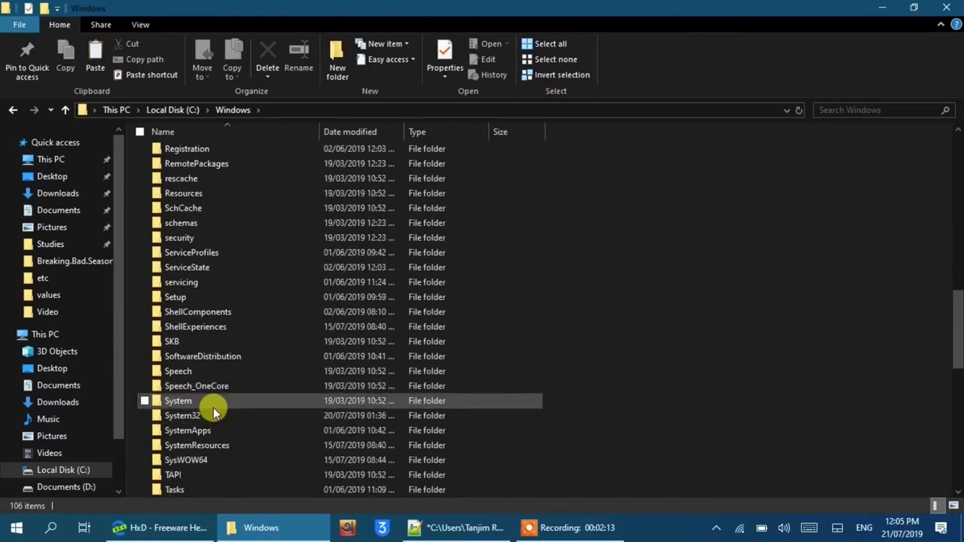
pyautogui.doubleClick(177, 400)
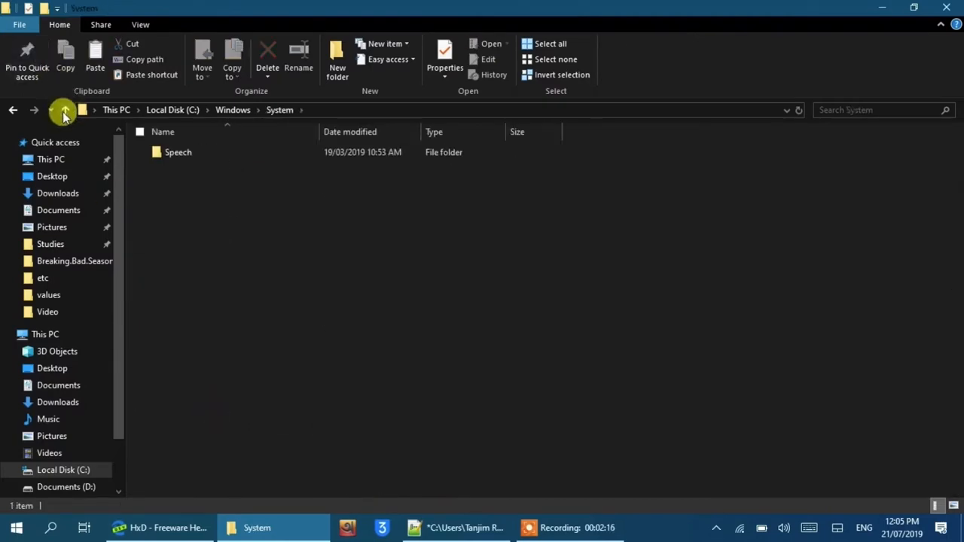
pyautogui.click(63, 110)
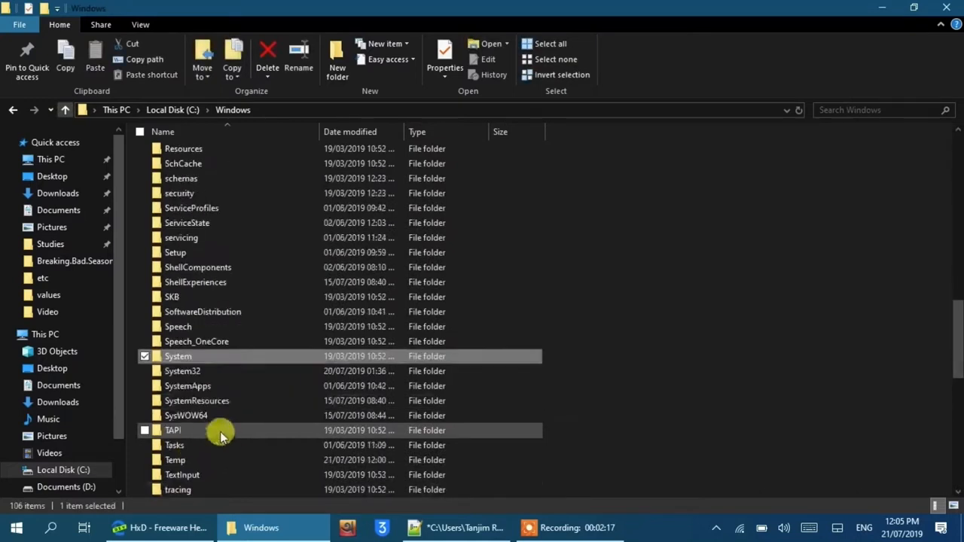
# Step: Continue into System32 > drivers > etc to reach the hosts file
pyautogui.doubleClick(182, 370)
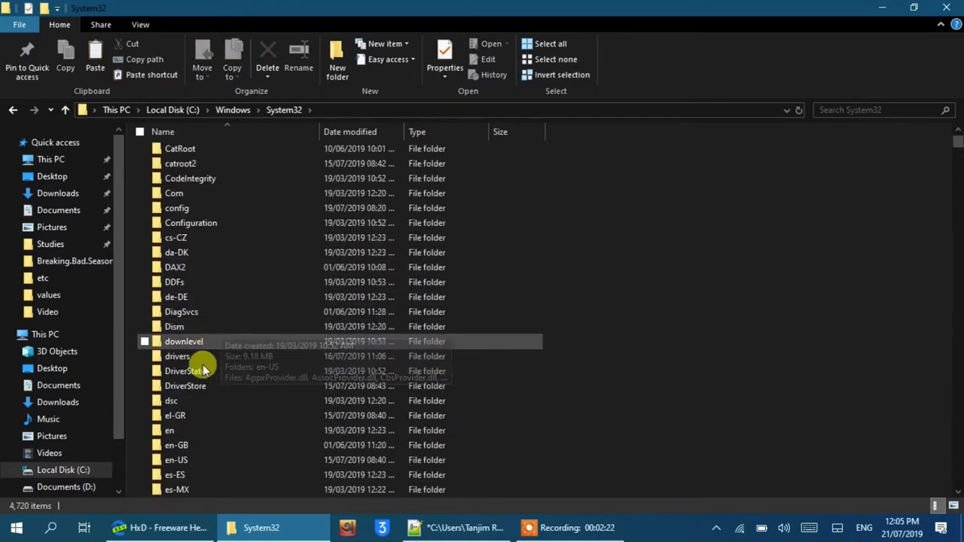
pyautogui.moveTo(188, 355)
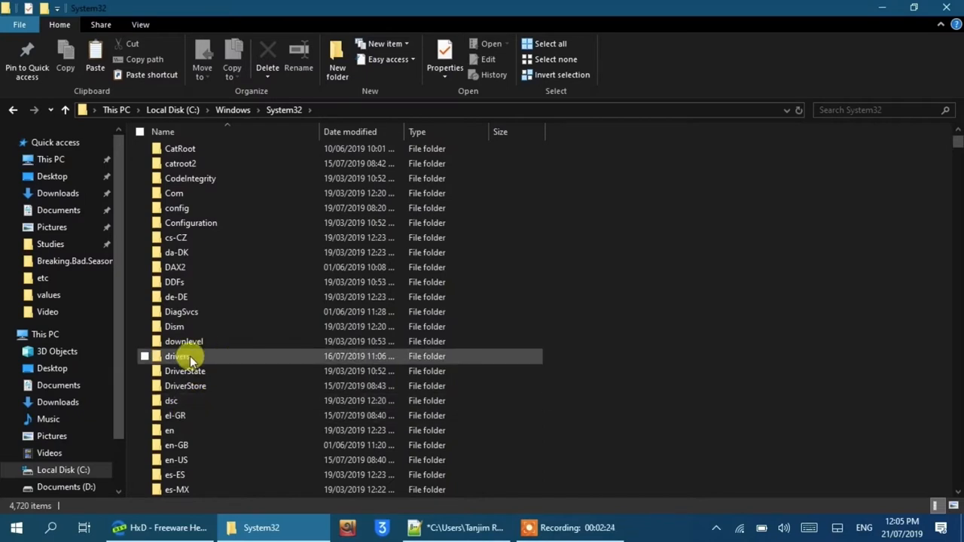
pyautogui.doubleClick(178, 356)
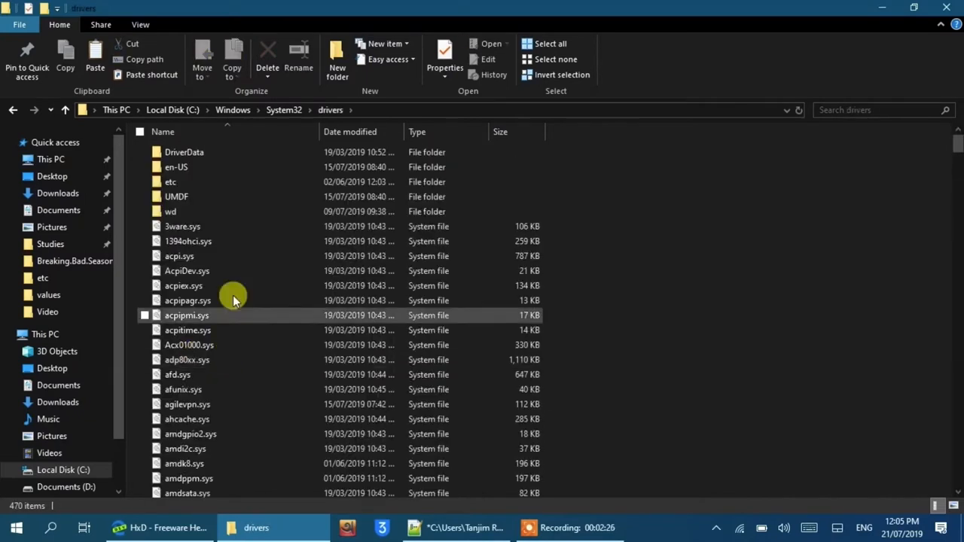
pyautogui.doubleClick(171, 181)
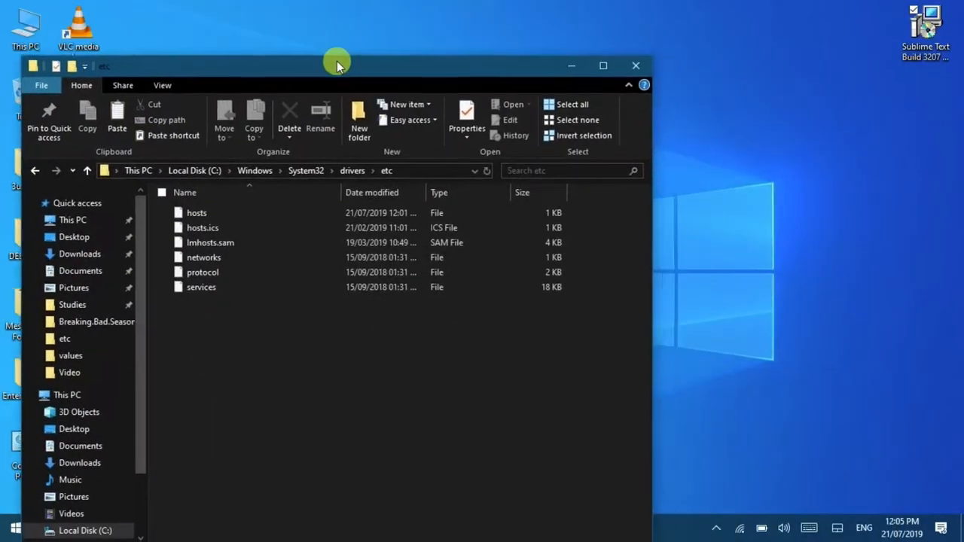
# Step: Copy the hosts file from etc onto the desktop and bring up its actions there
pyautogui.rightClick(196, 213)
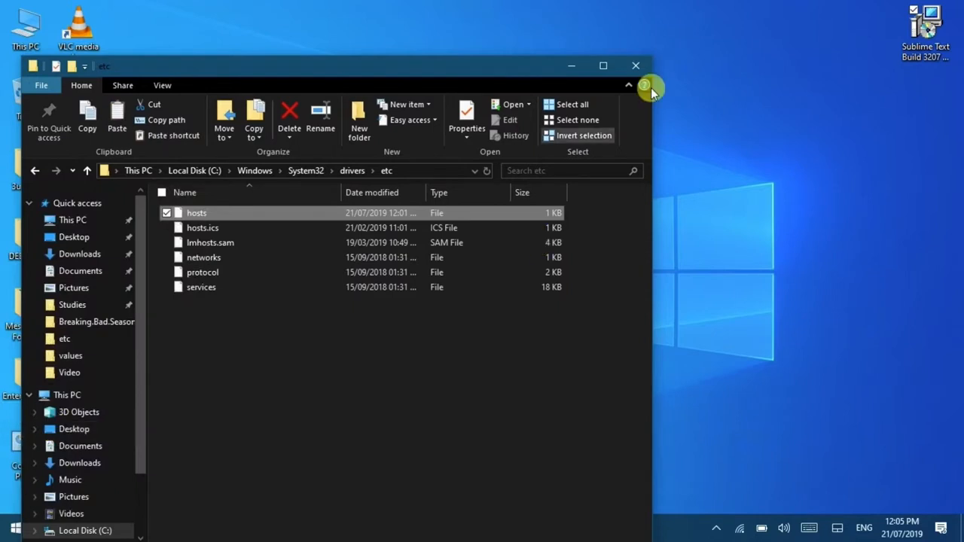
pyautogui.rightClick(851, 138)
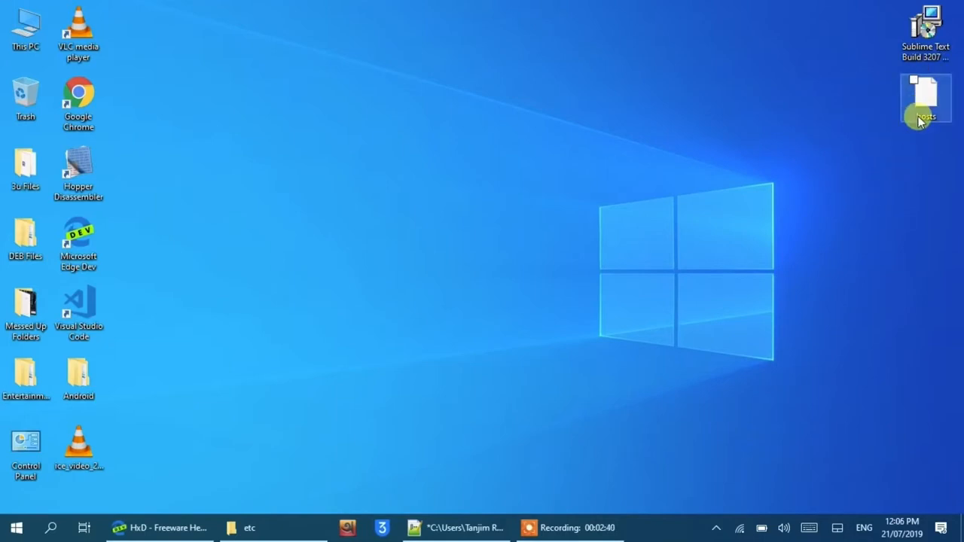
pyautogui.rightClick(925, 98)
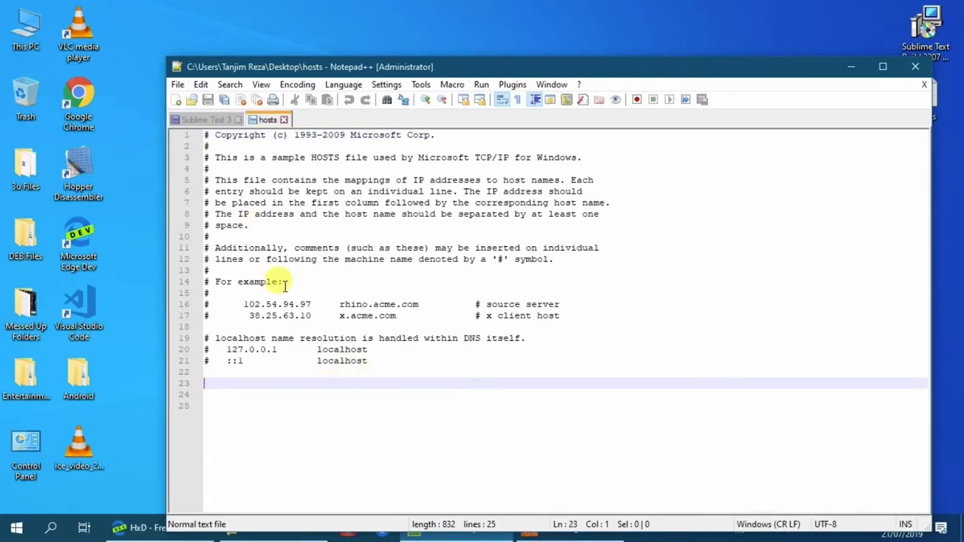
# Step: Copy the edited desktop hosts file into etc, replacing the original with administrator permission
pyautogui.click(203, 119)
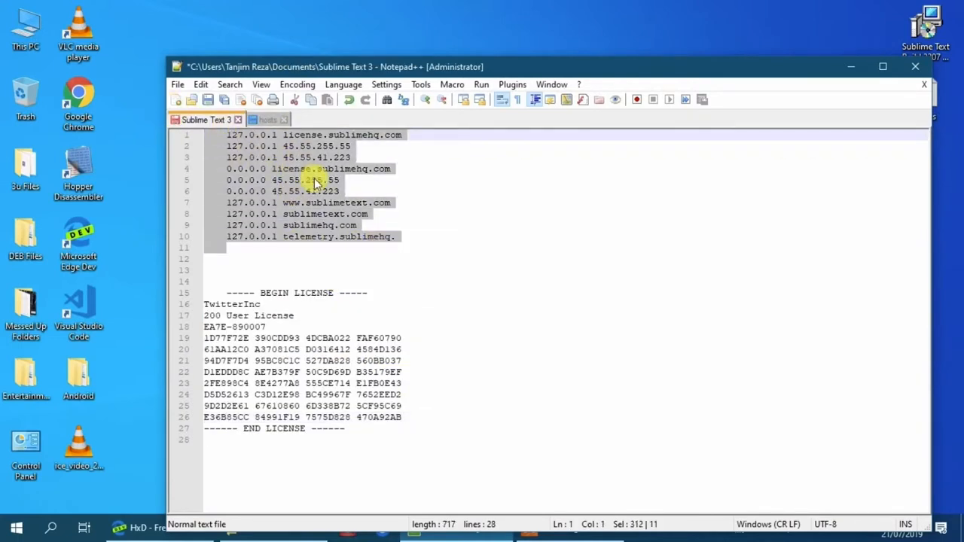
pyautogui.click(267, 119)
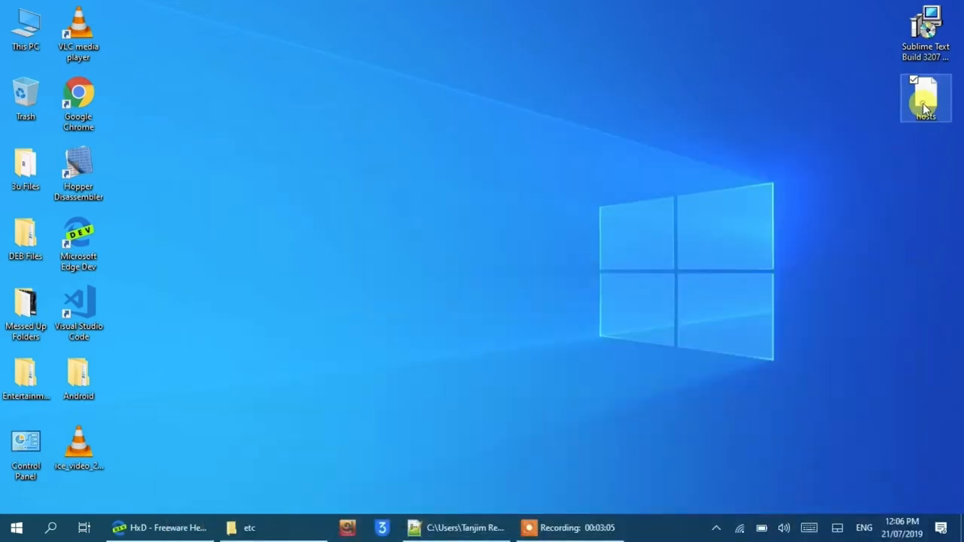
pyautogui.rightClick(925, 98)
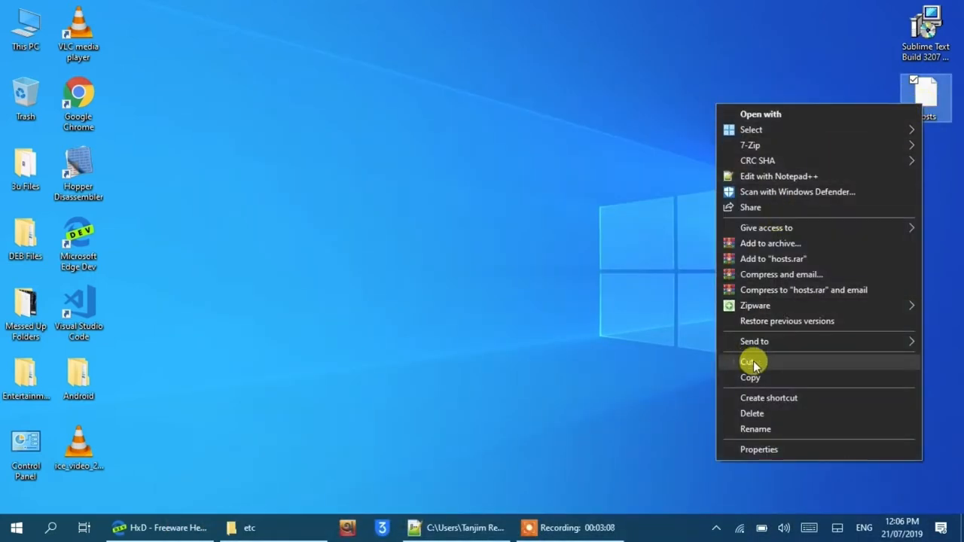
pyautogui.click(751, 362)
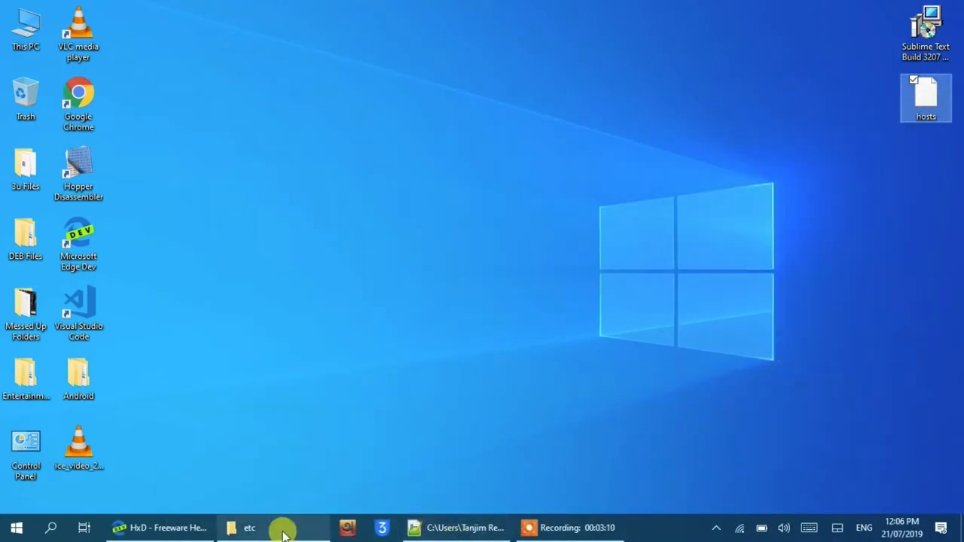
pyautogui.click(249, 527)
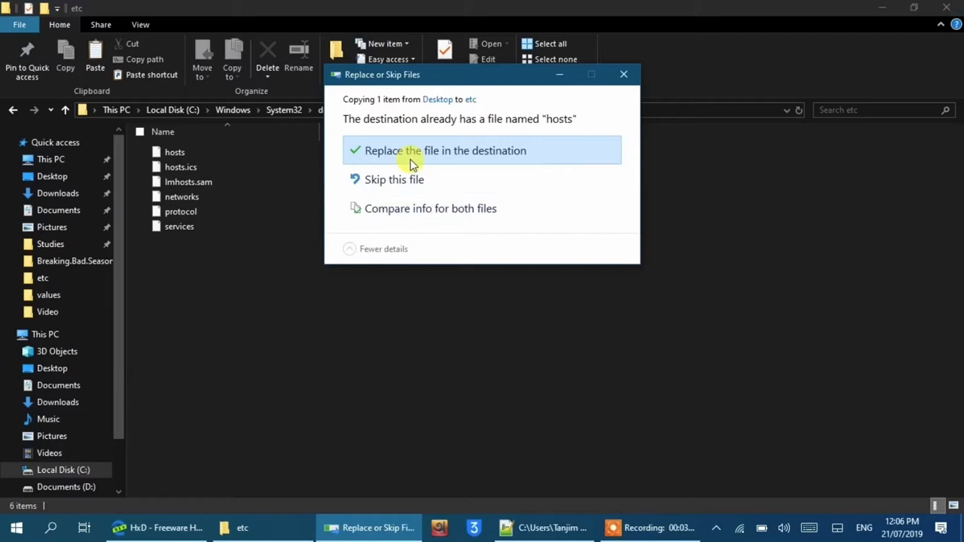
pyautogui.click(445, 151)
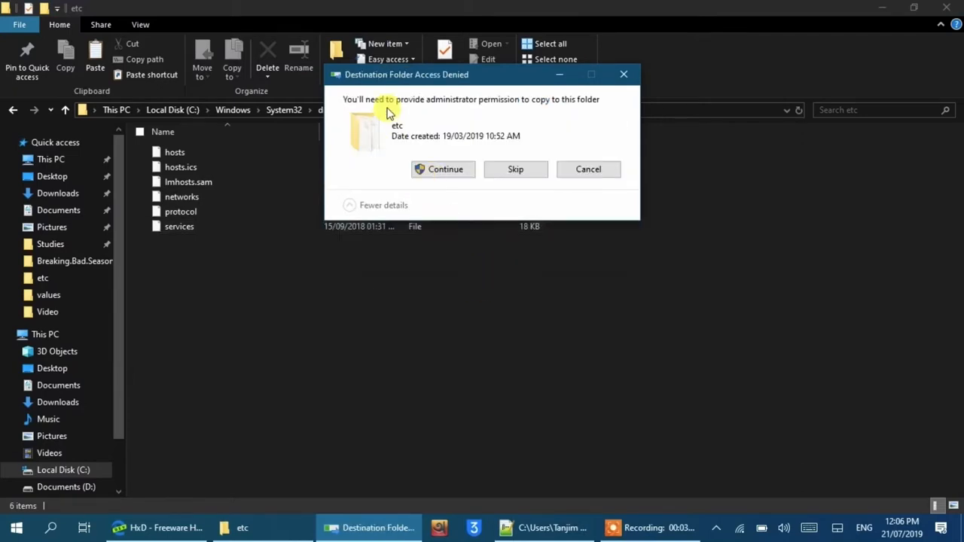
pyautogui.click(443, 168)
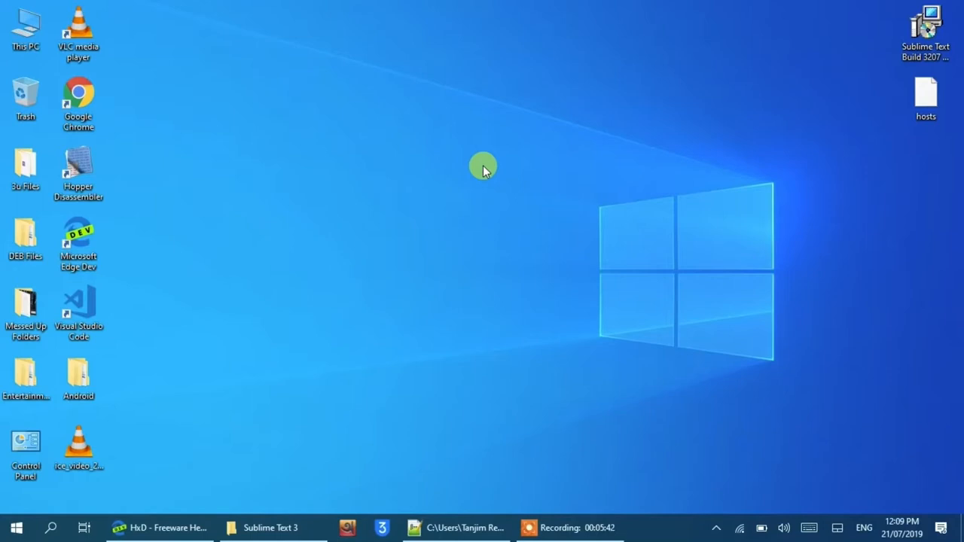
pyautogui.moveTo(481, 184)
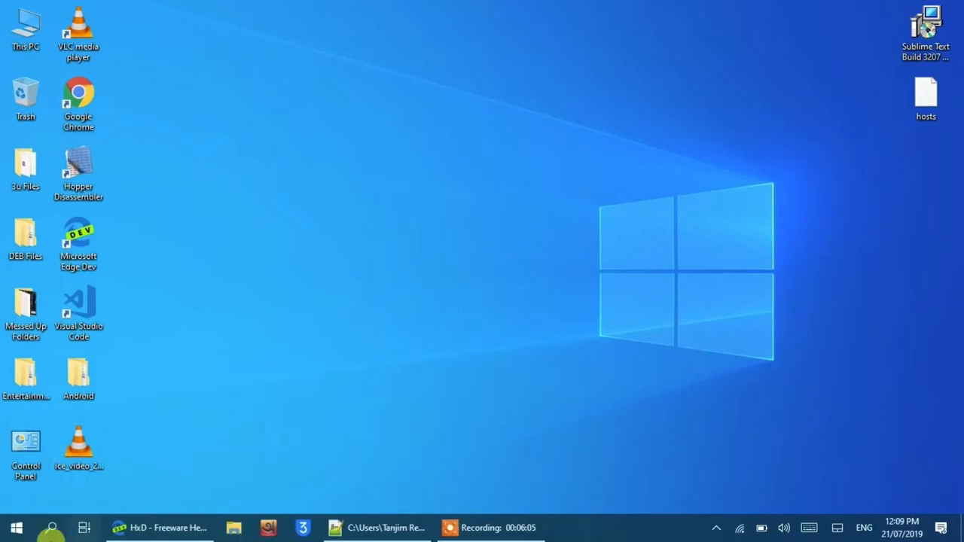
# Step: Launch HxD from the Start menu's HxD Hex Editor folder and bring up a File Explorer window
pyautogui.click(15, 527)
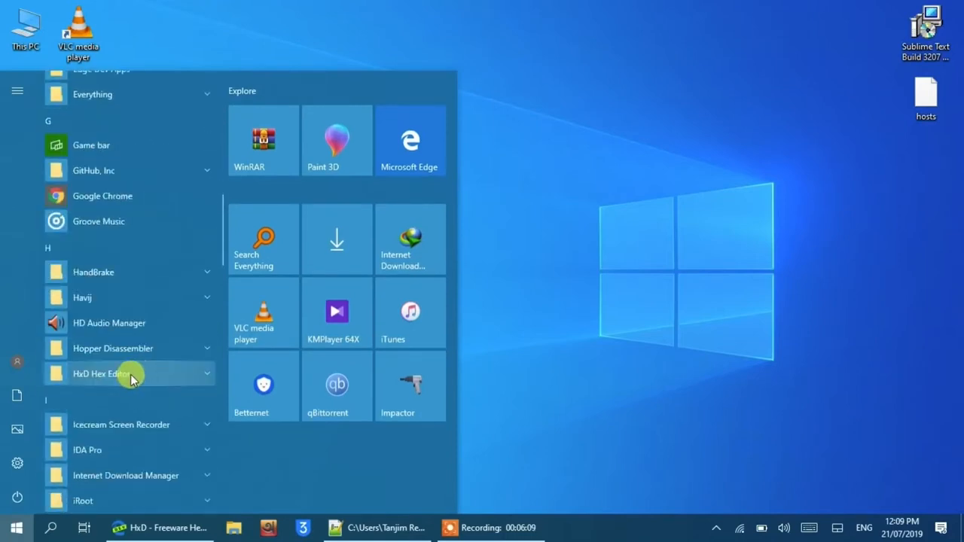
pyautogui.click(128, 374)
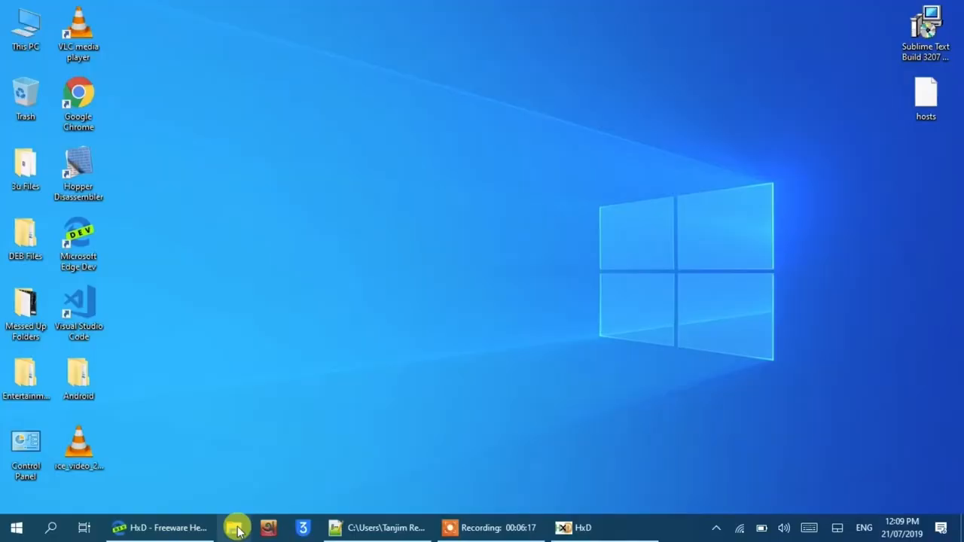
pyautogui.click(238, 527)
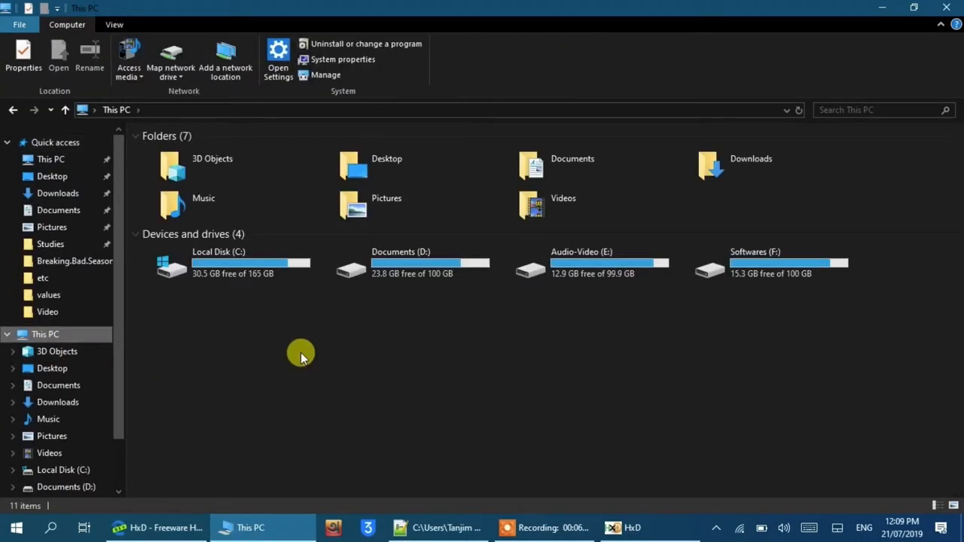
# Step: Browse to C:\Program Files\Sublime Text 3 and select sublime_text.exe
pyautogui.doubleClick(218, 264)
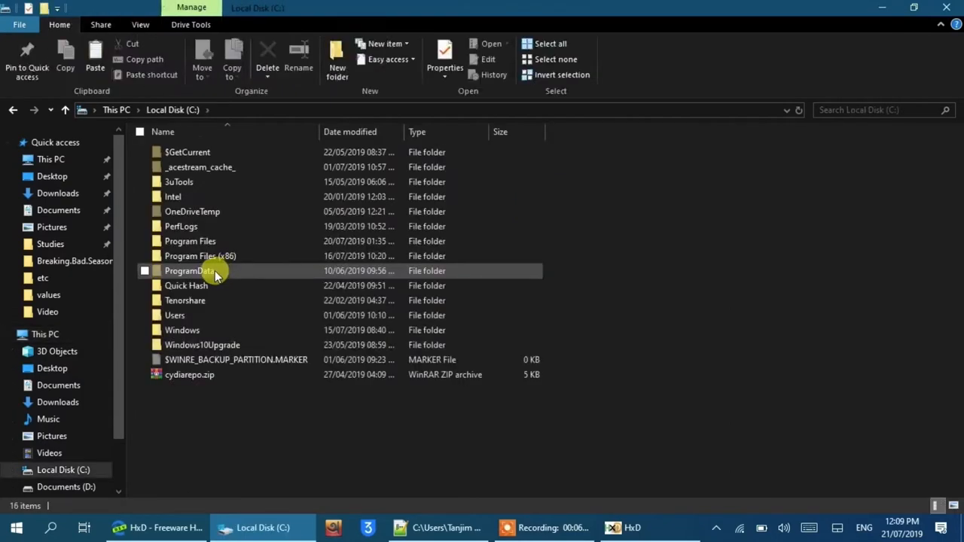
pyautogui.doubleClick(189, 241)
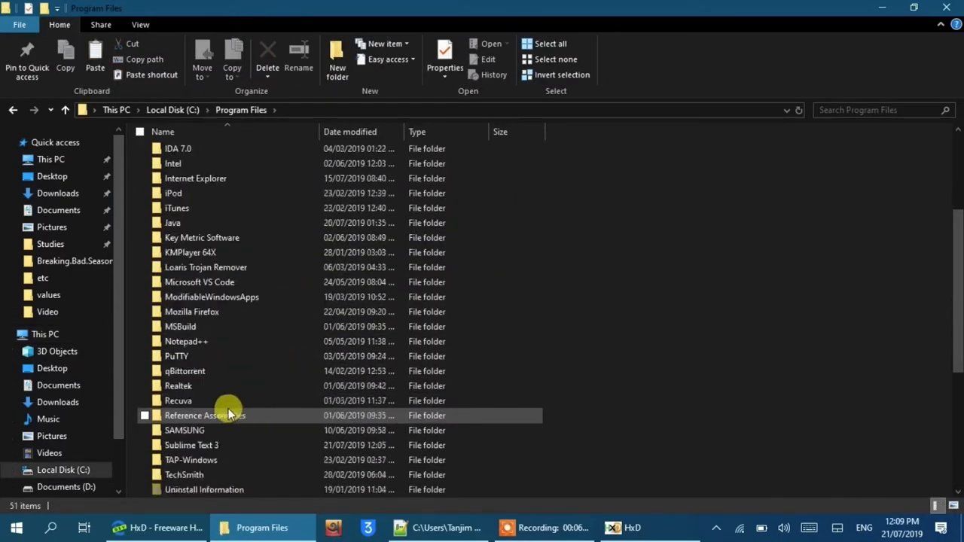
pyautogui.doubleClick(191, 446)
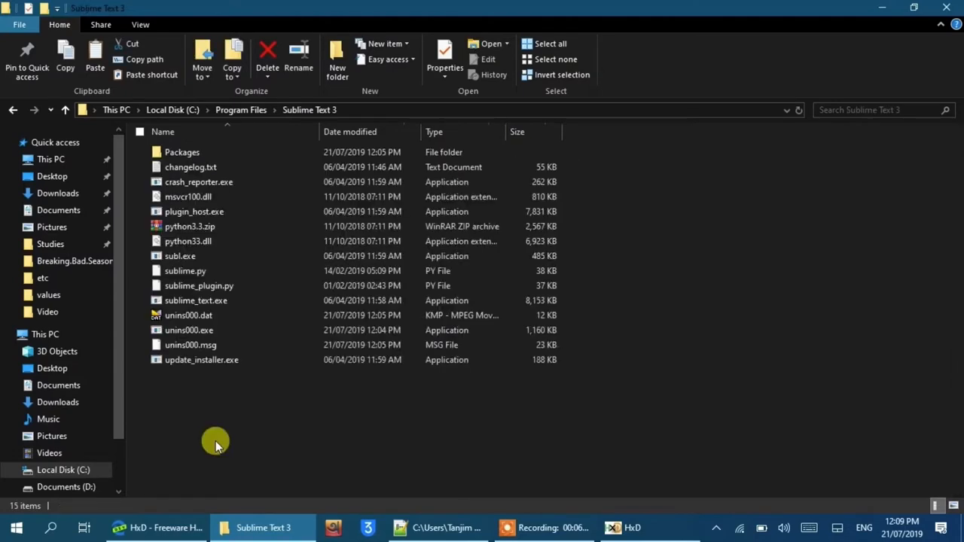
pyautogui.click(196, 300)
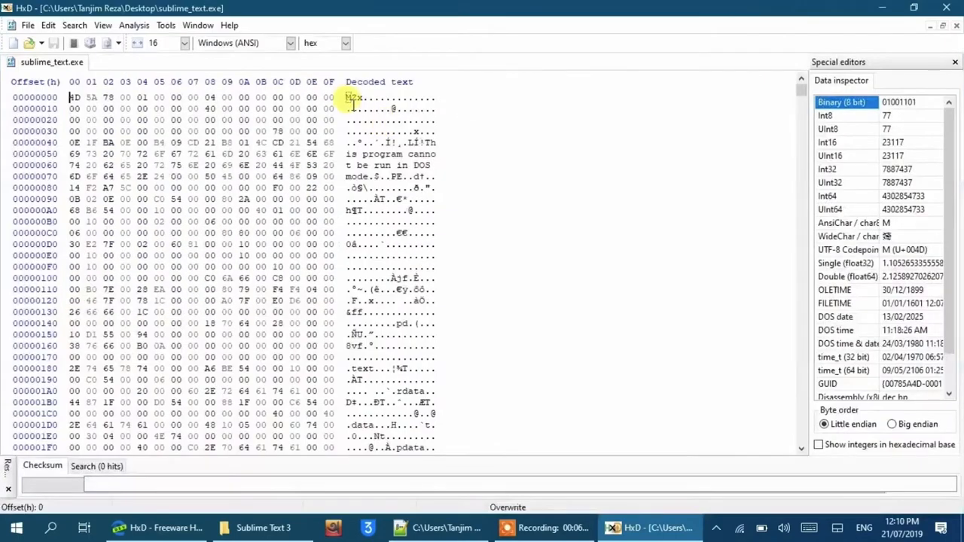
# Step: Find the hex sequence 97 94 0D 00 in sublime_text.exe using Search > Find
pyautogui.click(74, 24)
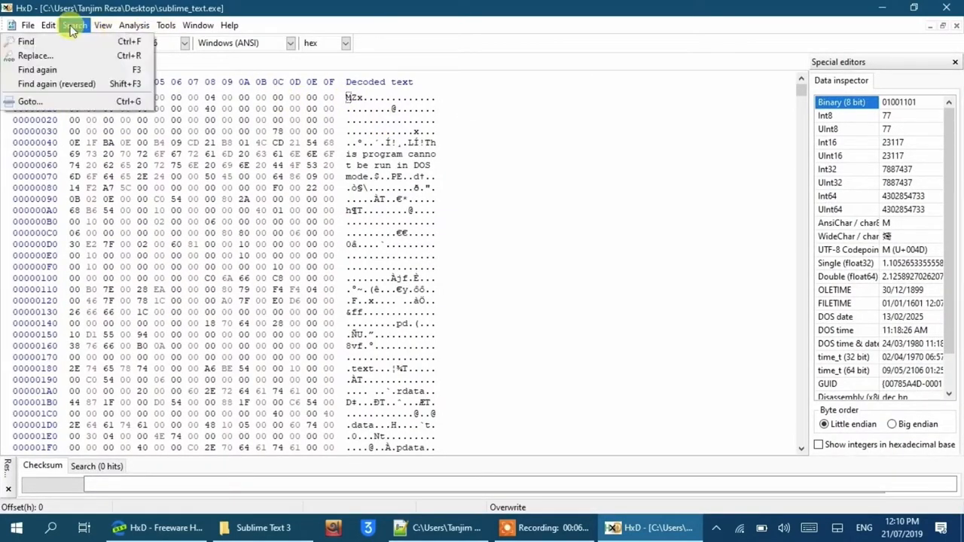
pyautogui.click(25, 43)
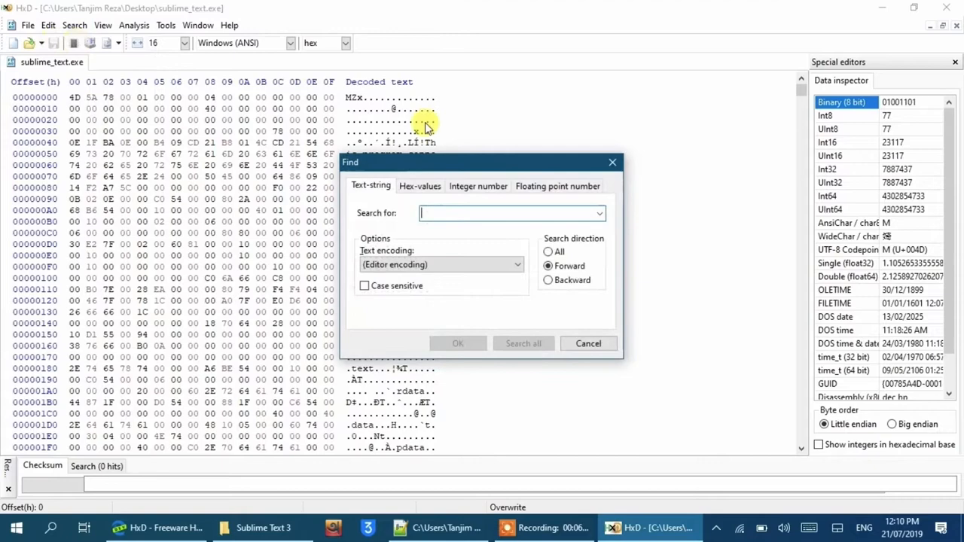
pyautogui.click(419, 187)
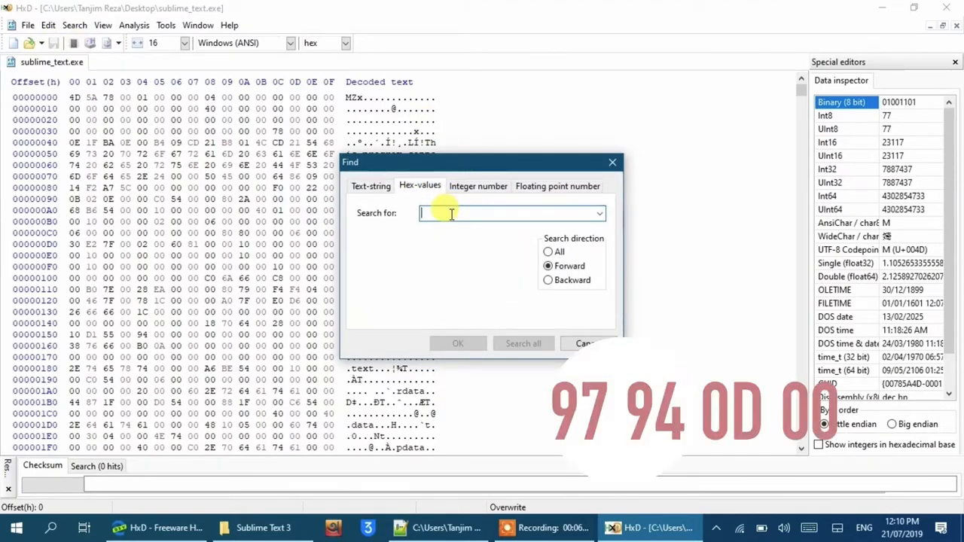
pyautogui.write('97 94 0D 00')
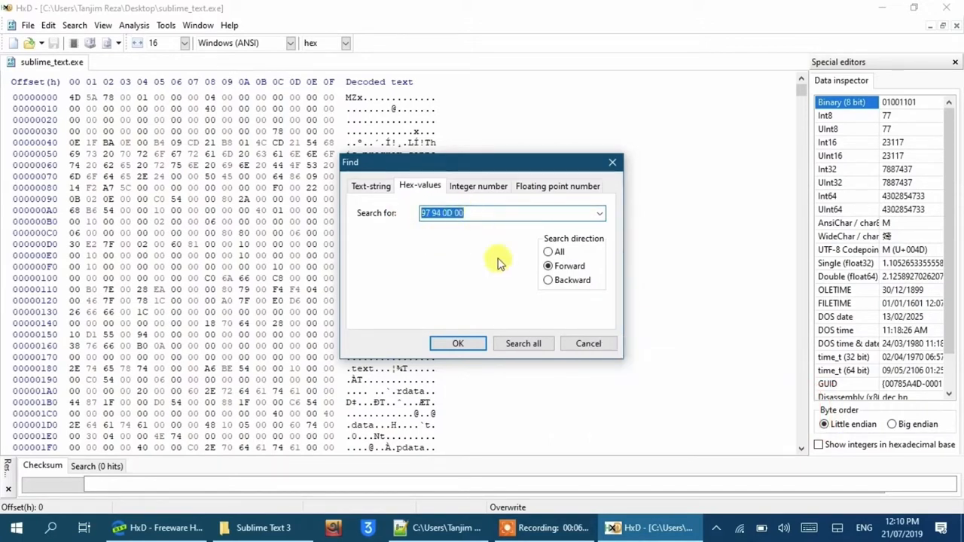
pyautogui.click(458, 344)
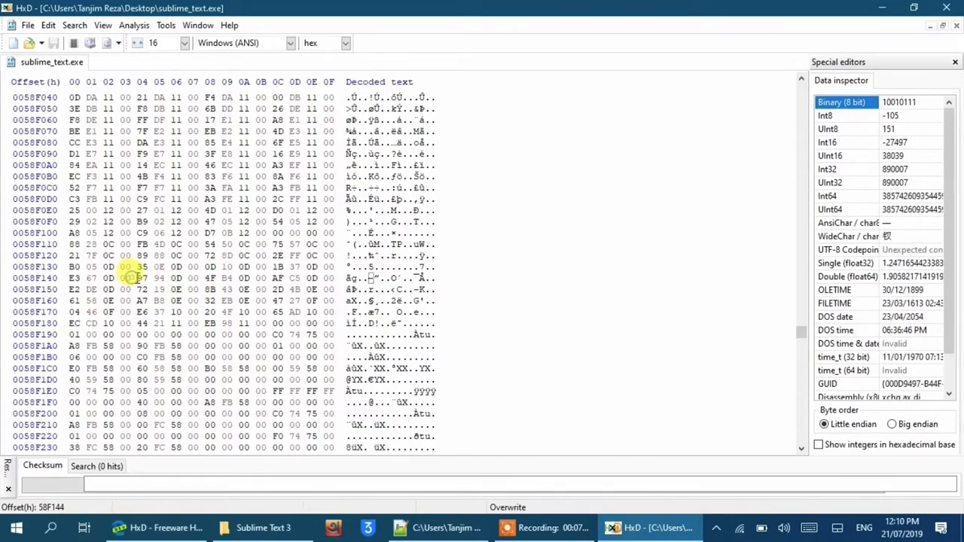
# Step: Overwrite the matched bytes at offset 58F144 with 00 00 00 00
pyautogui.click(142, 277)
pyautogui.write('90')
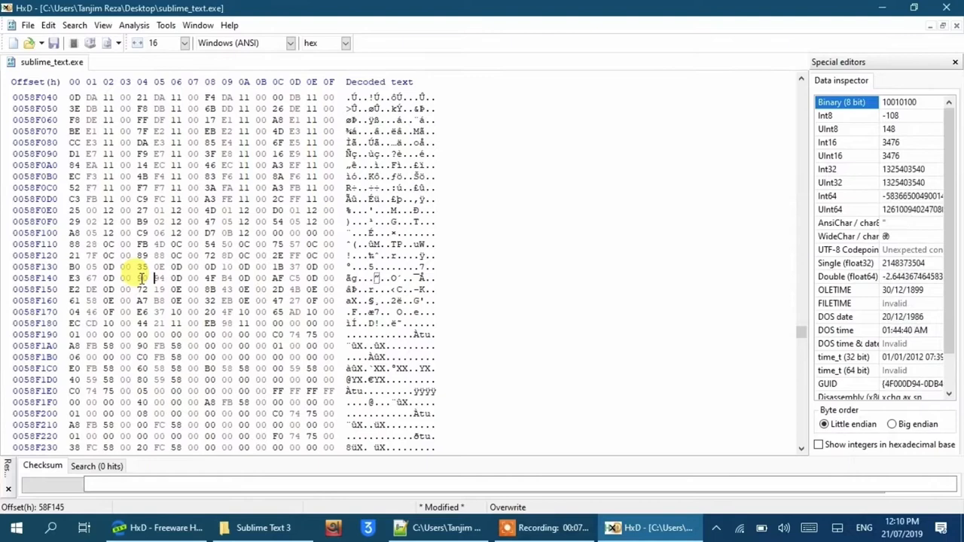
pyautogui.click(120, 277)
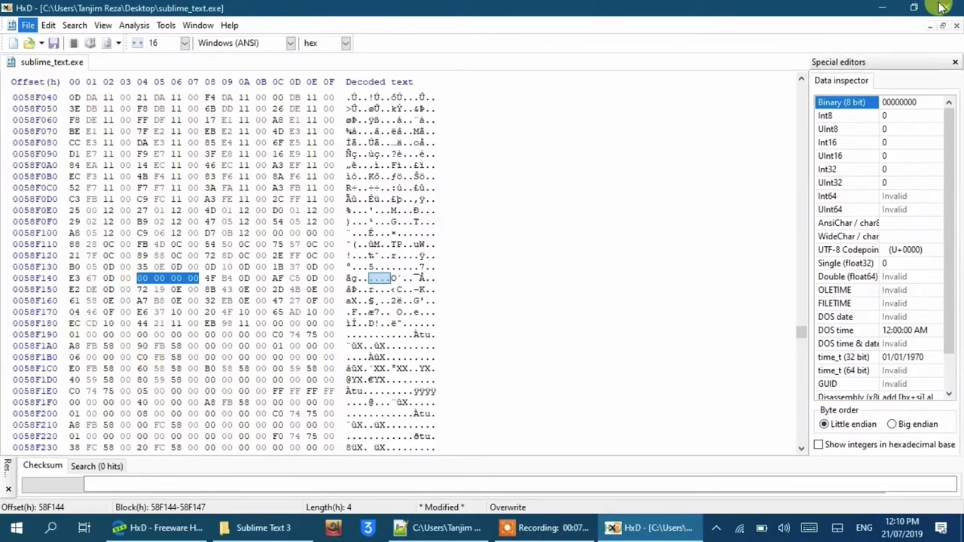
pyautogui.moveTo(509, 123)
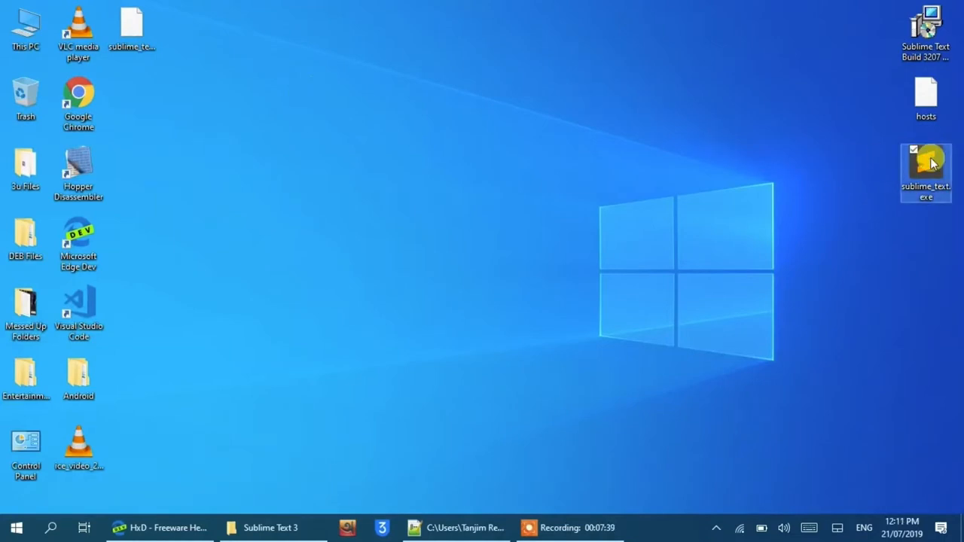
# Step: Copy the patched sublime_text.exe from the desktop over the original in Program Files\Sublime Text 3
pyautogui.rightClick(925, 173)
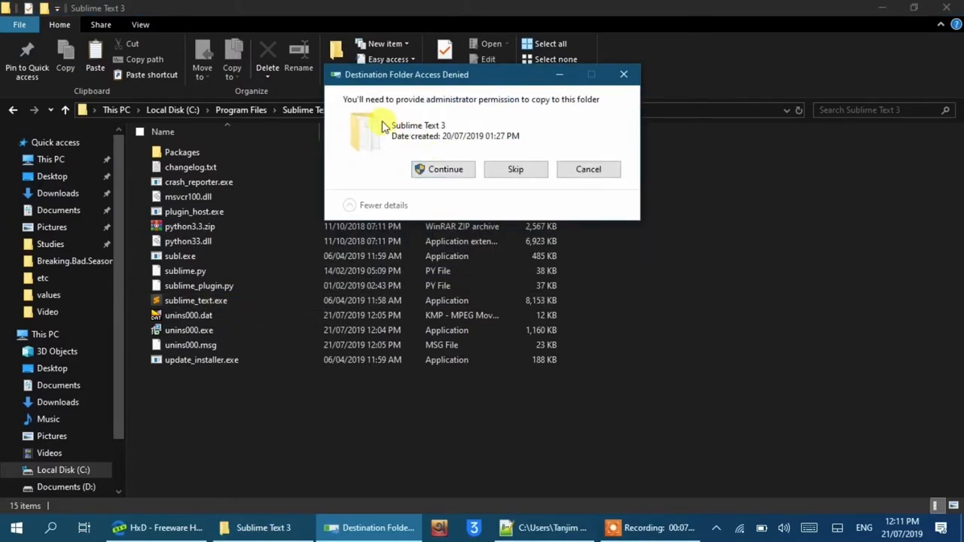
pyautogui.click(444, 169)
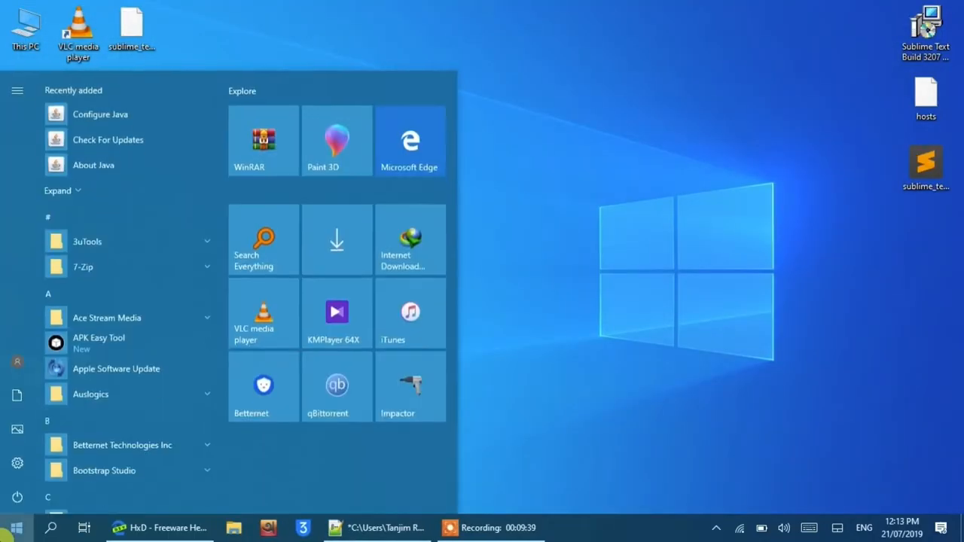
# Step: Launch Sublime Text 3 from the Start menu's S section, showing an unregistered untitled window
pyautogui.scroll(-3)
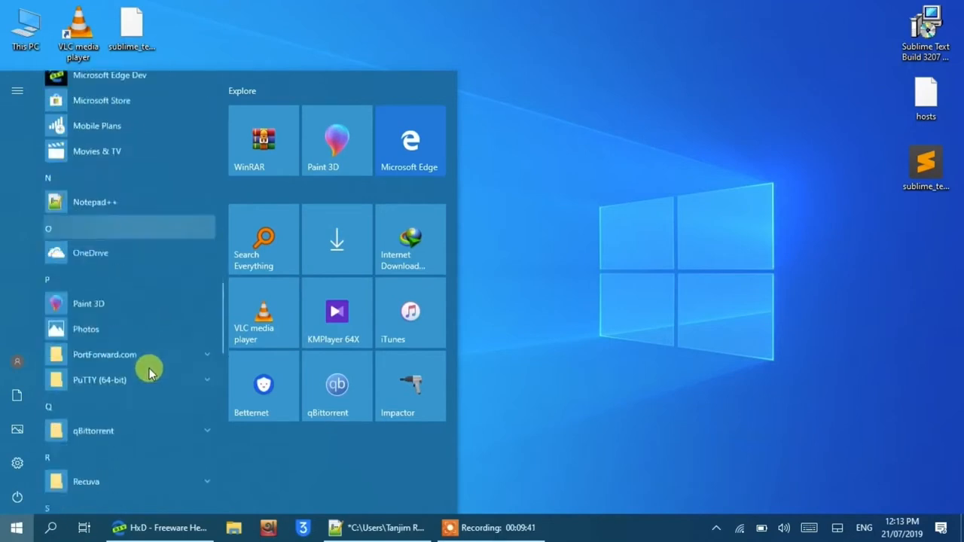
pyautogui.scroll(-3)
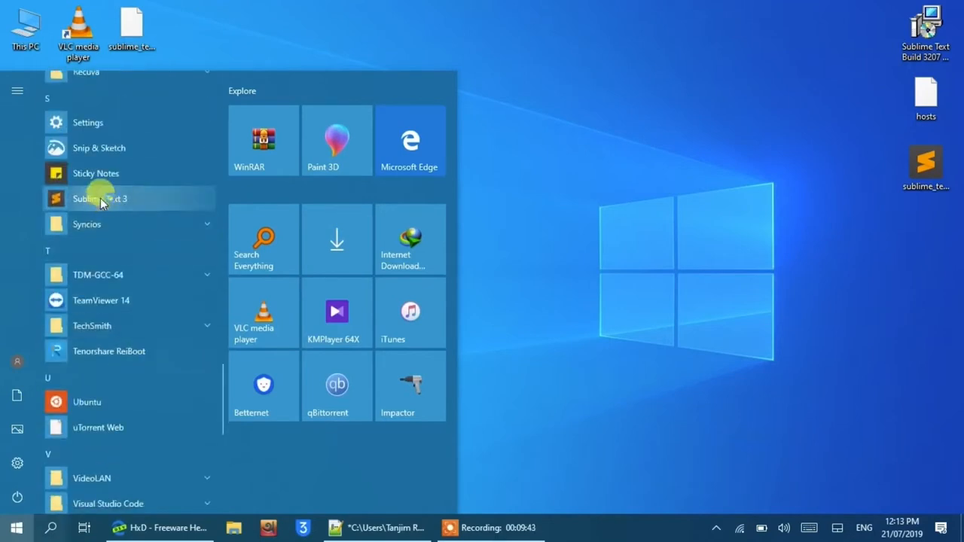
pyautogui.click(99, 199)
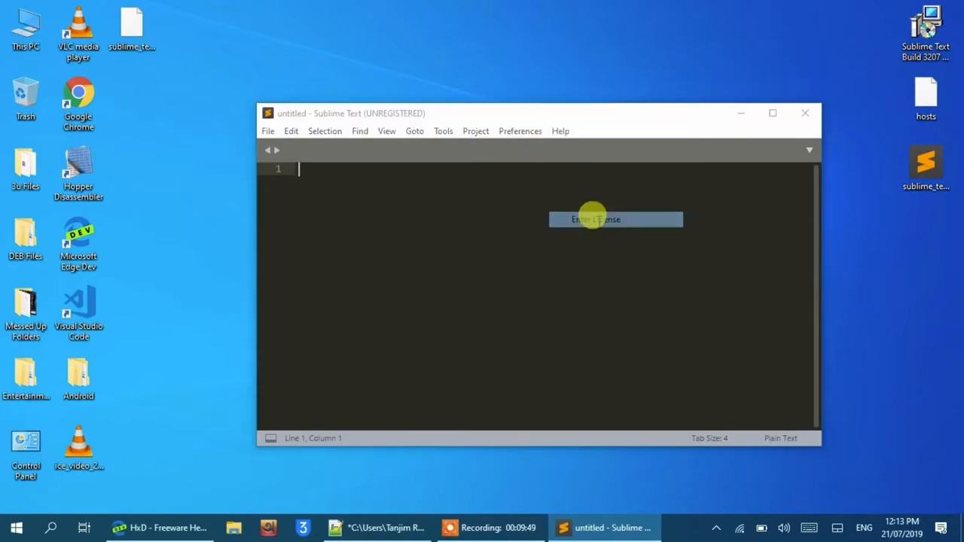
# Step: Register Sublime Text with the TwitterInc 200 User License key copied from Notepad++
pyautogui.click(614, 220)
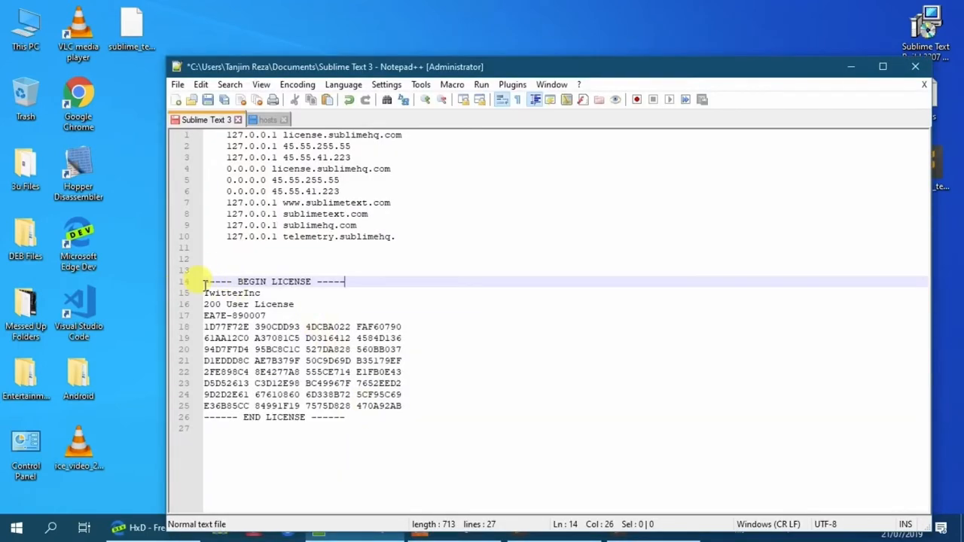
pyautogui.rightClick(300, 376)
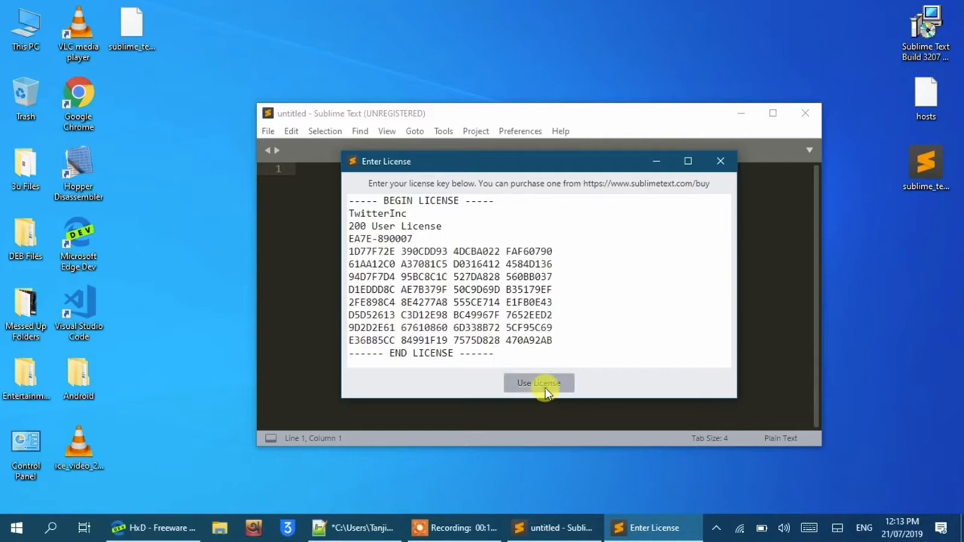
pyautogui.click(538, 383)
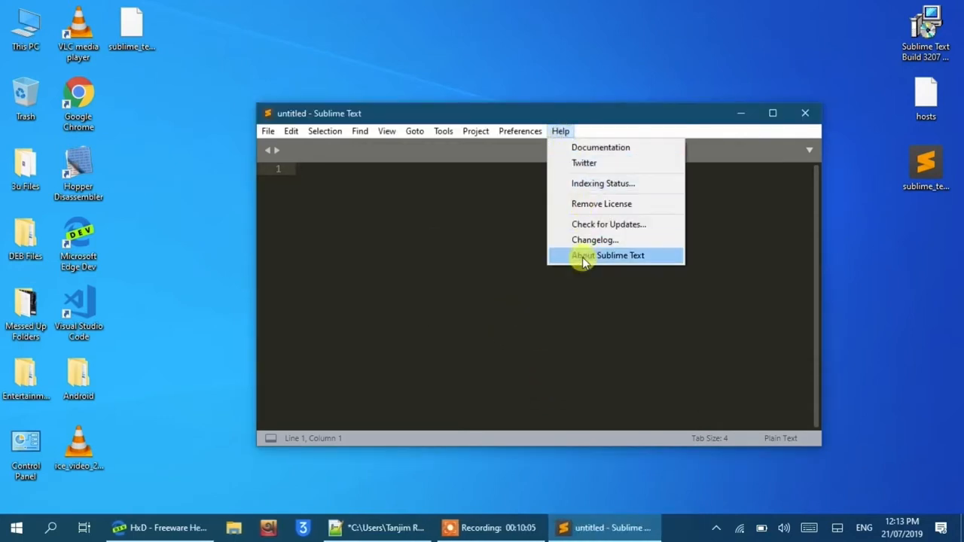
# Step: Confirm registration to TwitterInc in About Sublime Text, then close the editor
pyautogui.click(609, 257)
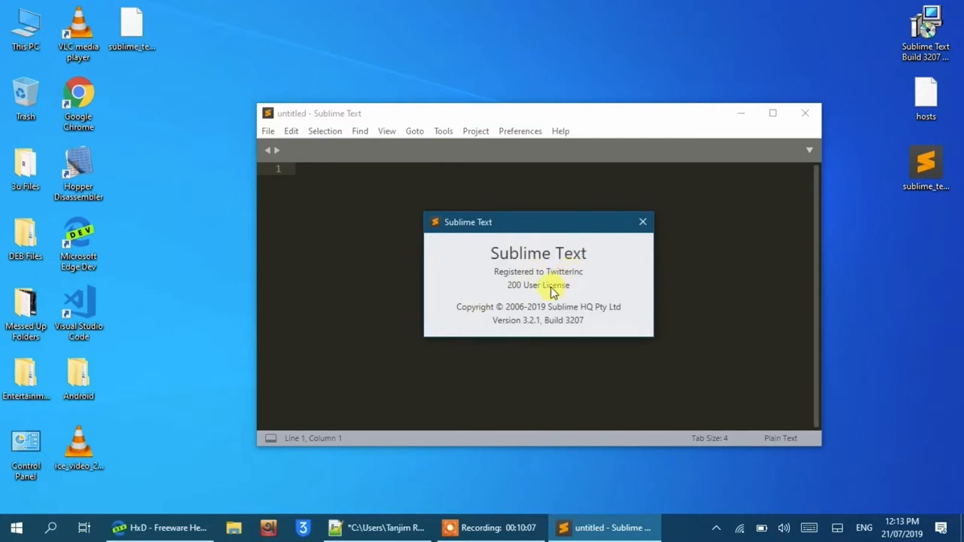
pyautogui.click(642, 221)
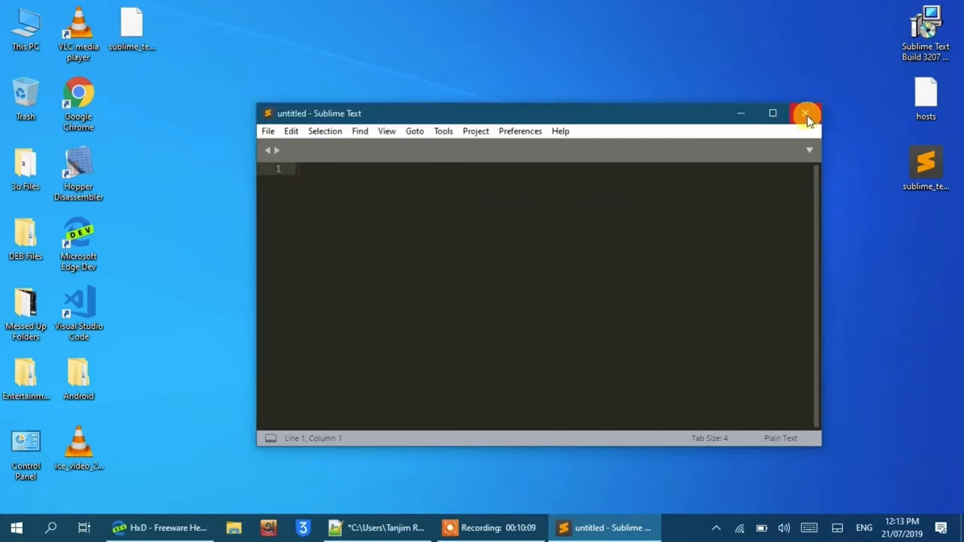
pyautogui.click(806, 113)
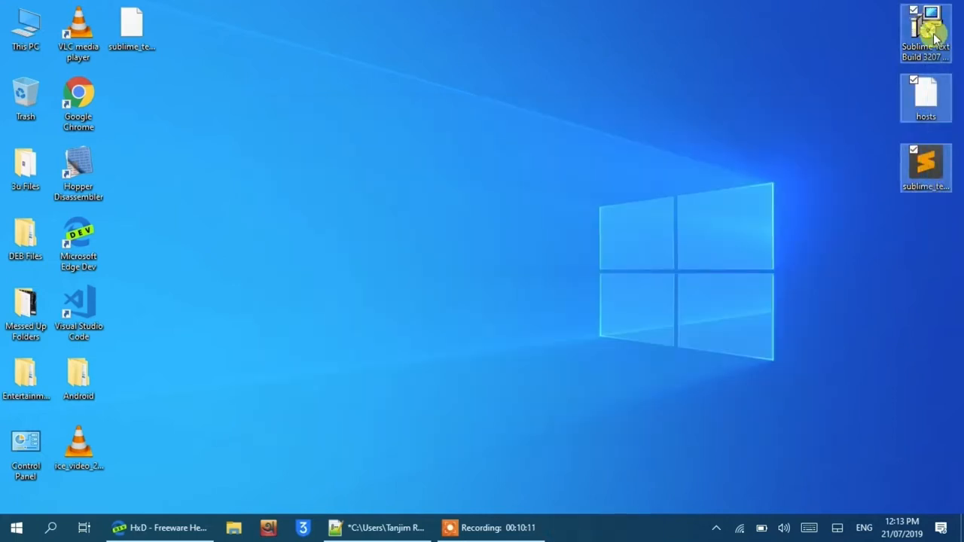